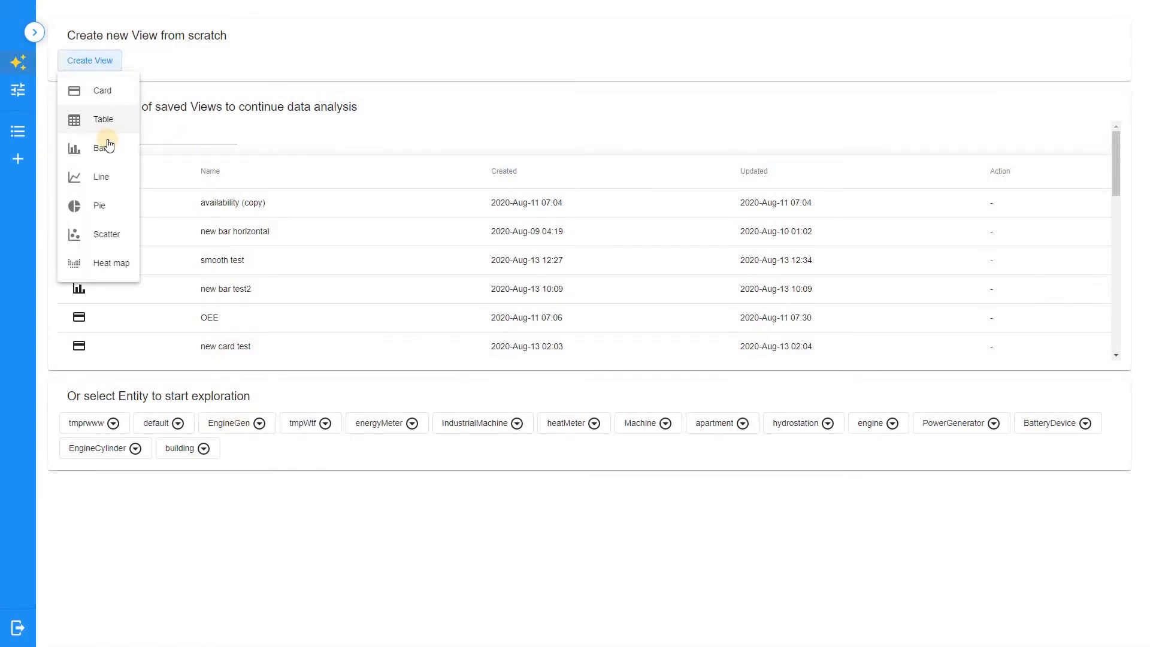
Step: Start a new bar view charting building energy and heat consumption by month
left_click(98, 147)
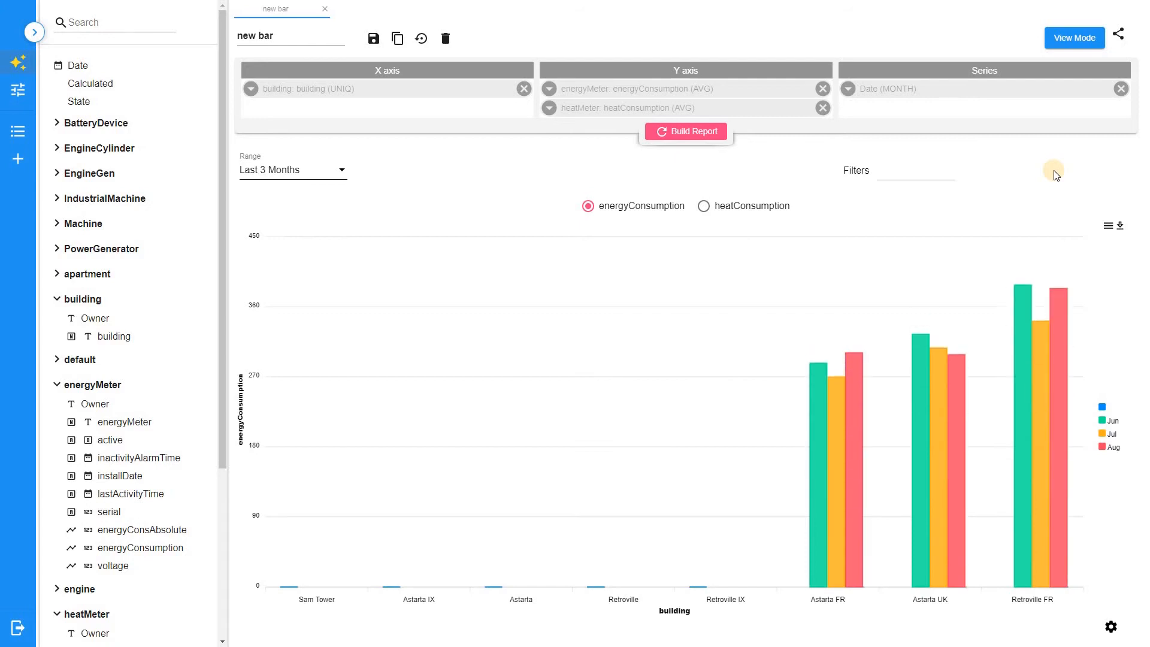
Step: Filter the heat consumption chart to Astarta FR, Astarta UK and Retroville FR
left_click(702, 205)
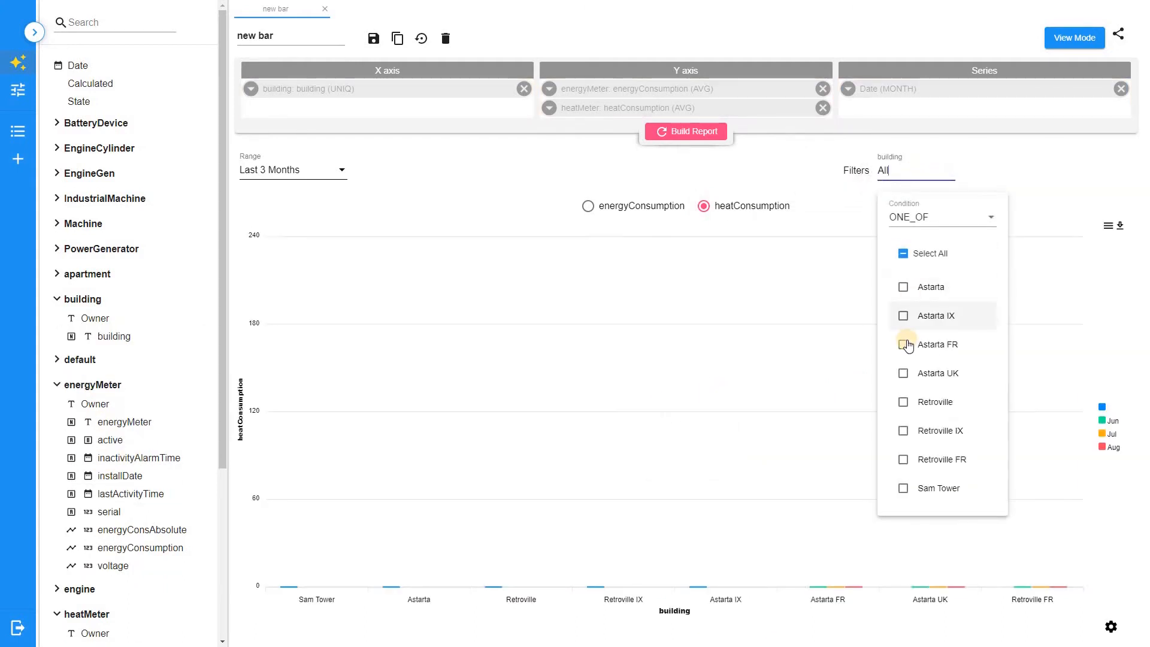
left_click(902, 343)
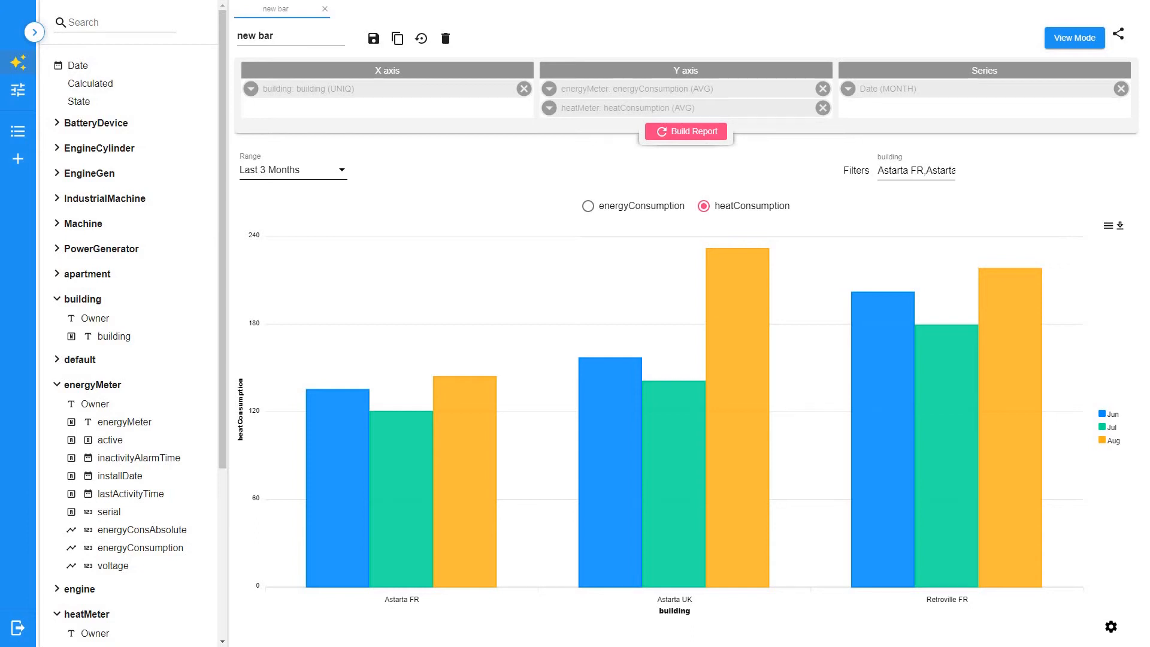
left_click(973, 217)
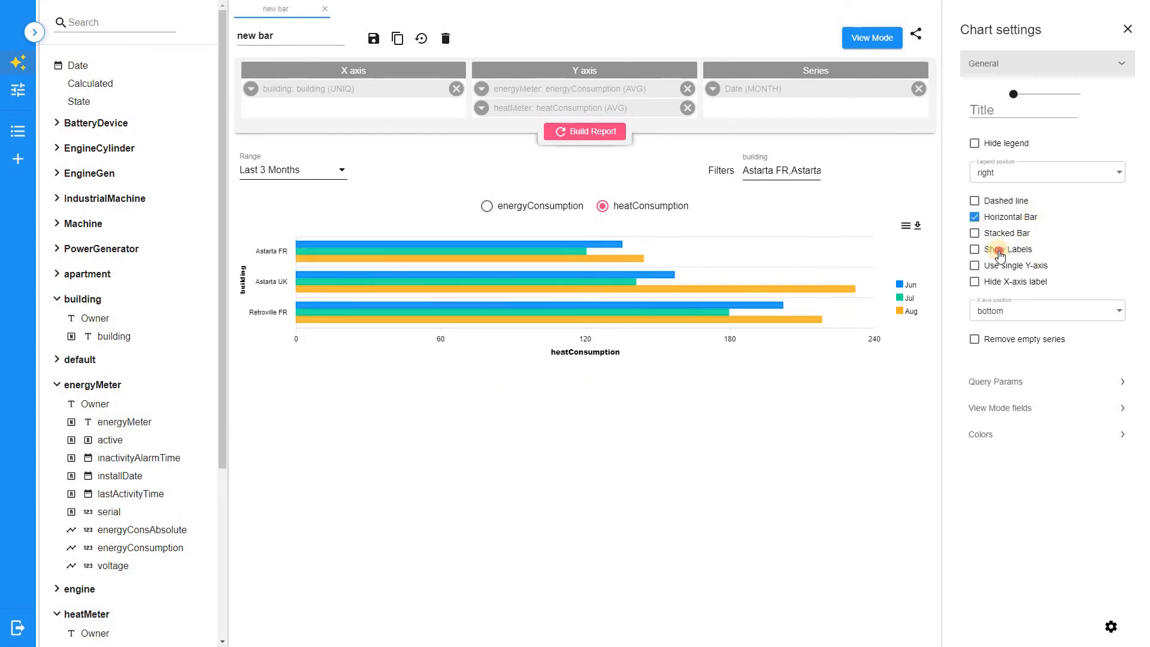
Step: Turn on Show Labels so values appear on the horizontal heat-consumption bars
left_click(974, 249)
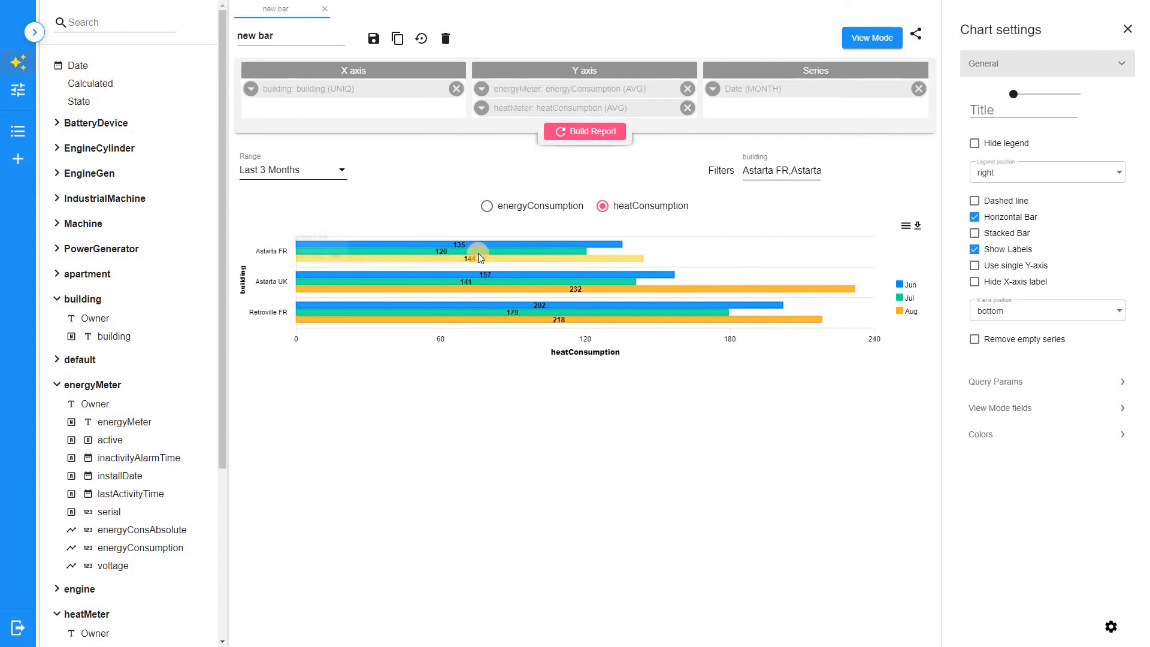
mouse_move(449, 225)
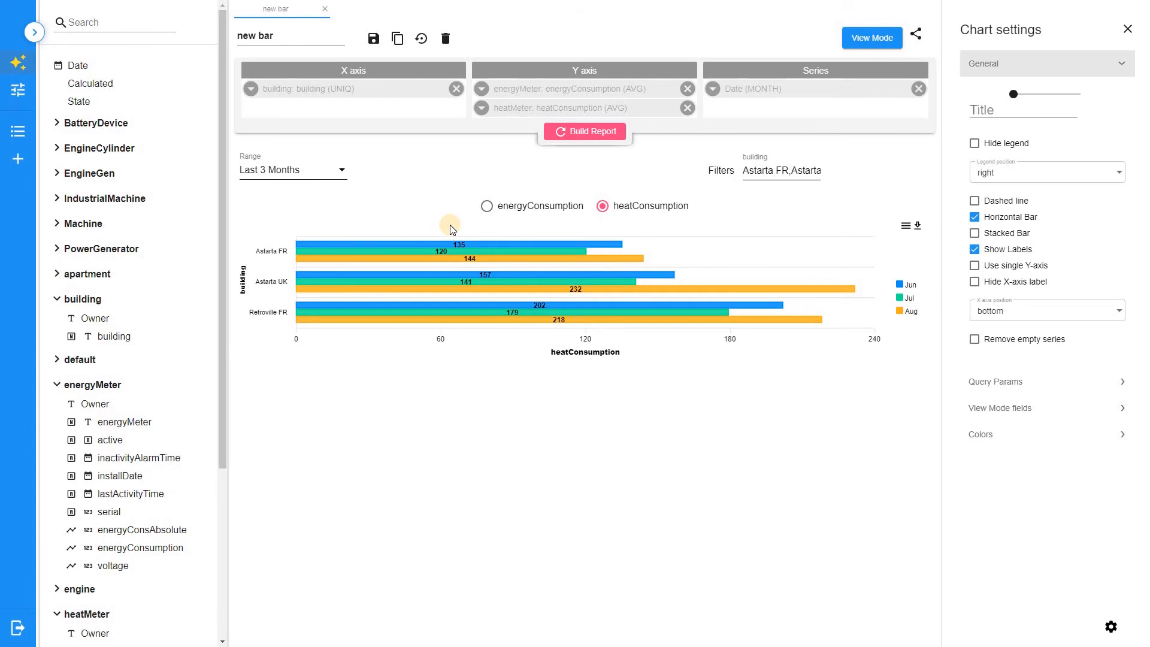
Step: Toggle the Stacked Bar chart setting for the monthly heat consumption bars
left_click(974, 233)
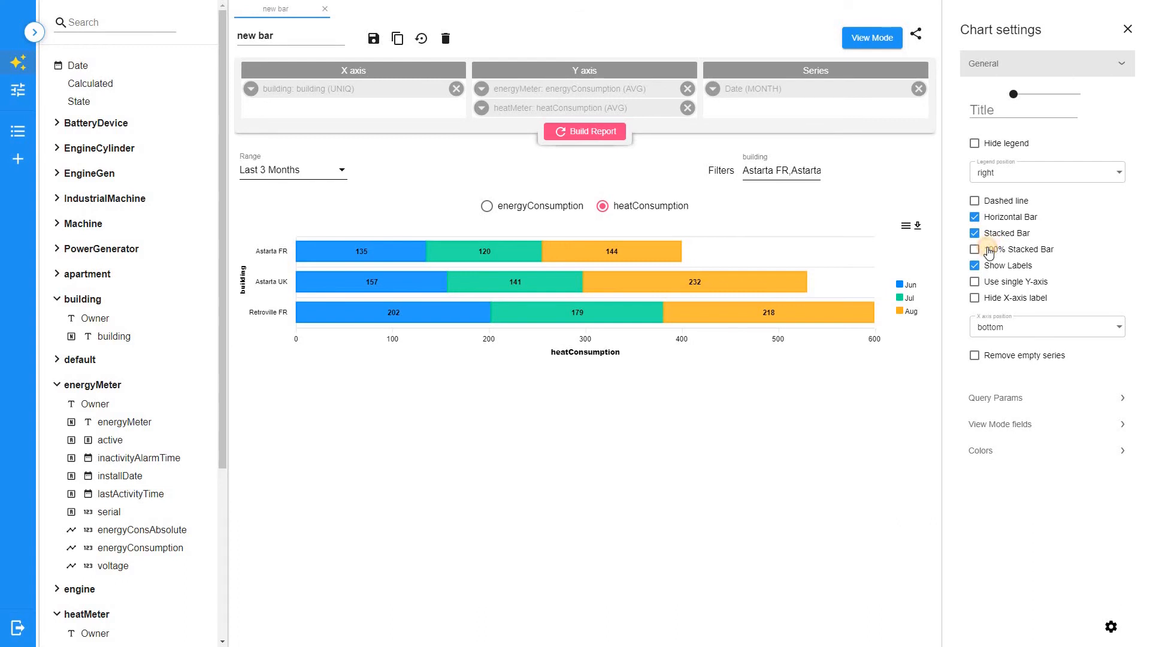
left_click(974, 249)
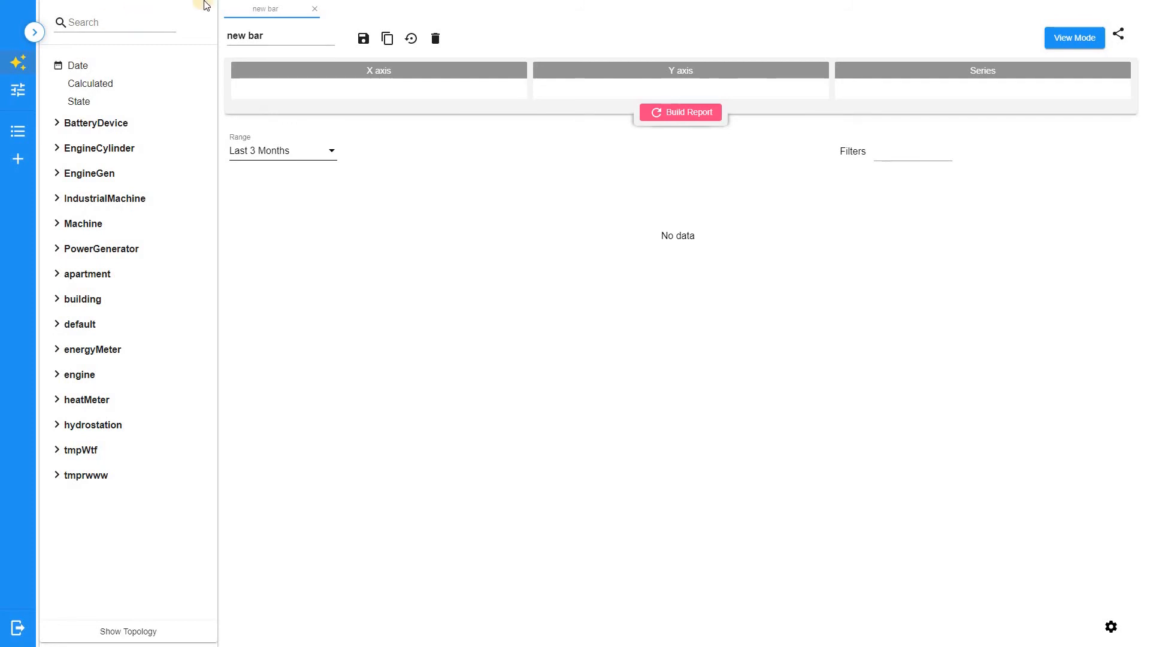
Step: Chart Machine on the X axis with machine product as Y axis and series
left_click(57, 223)
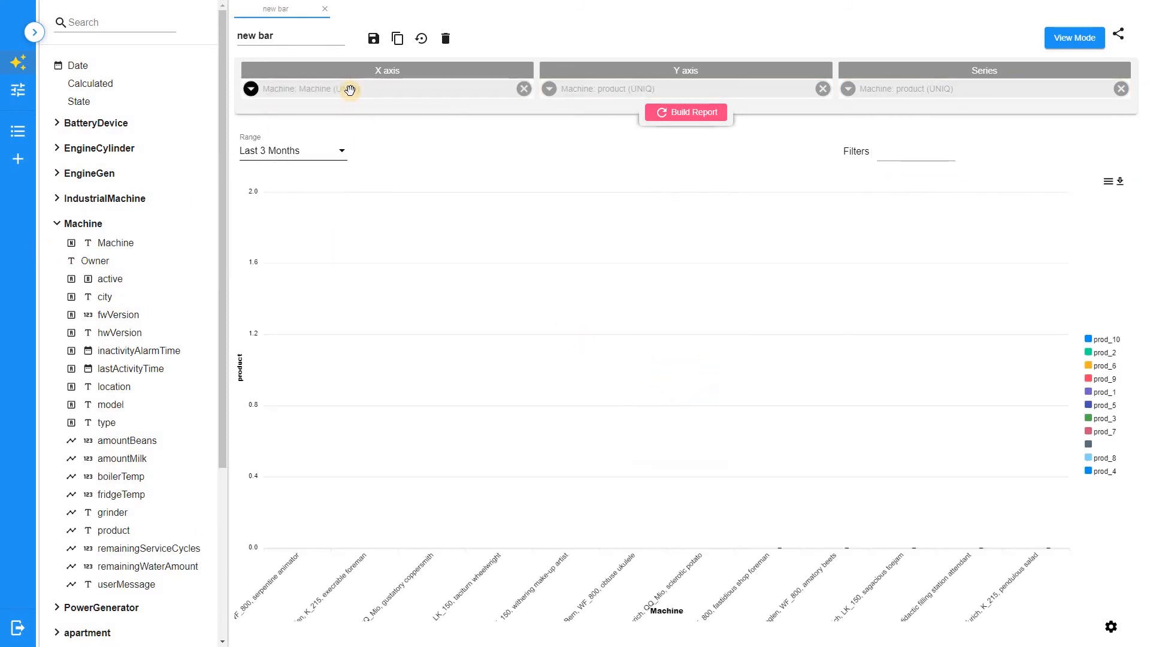
mouse_move(689, 89)
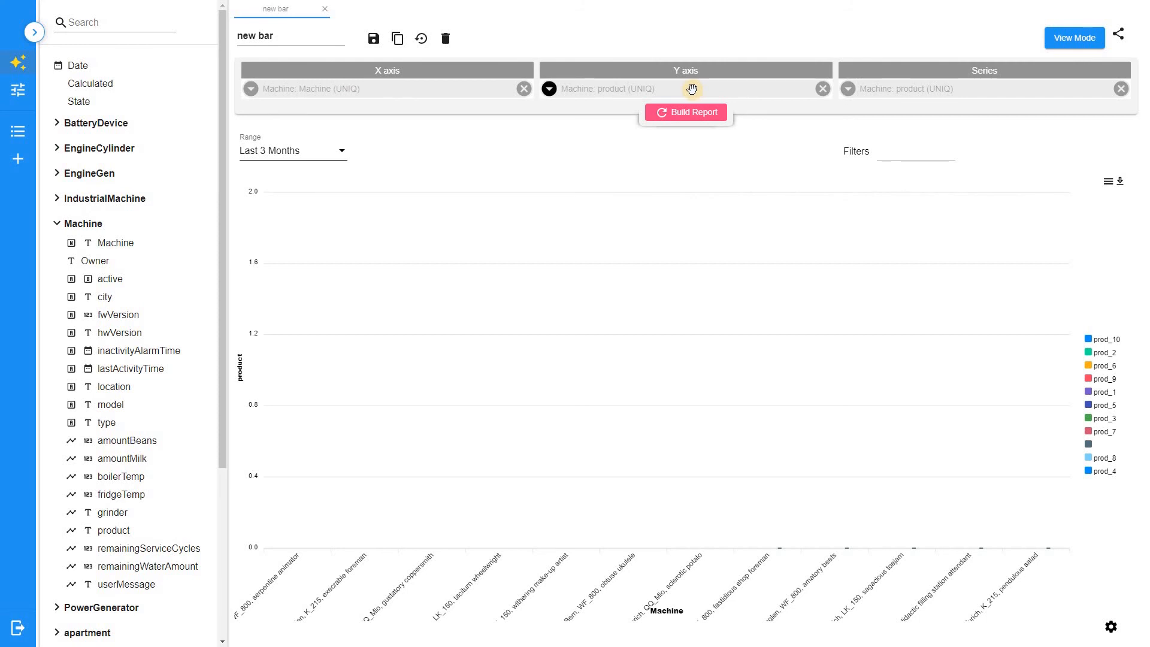
Step: Change the Y axis product aggregation from UNIQ to COUNT
left_click(548, 89)
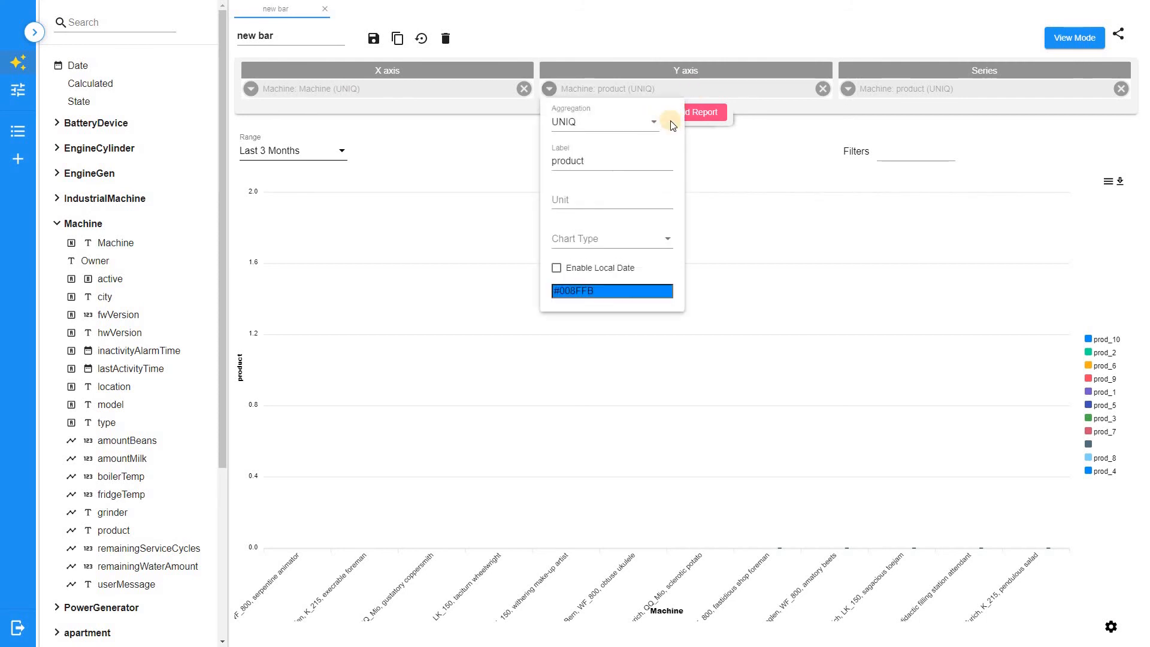
left_click(603, 121)
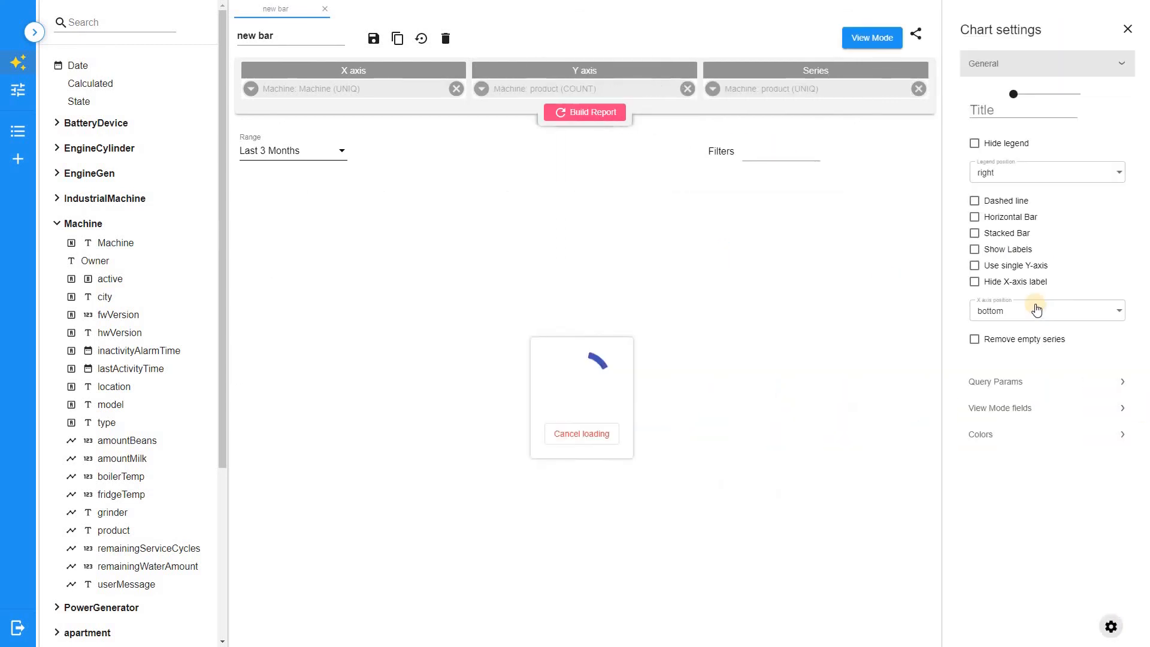
Step: Enable Stacked Bar and Horizontal Bar for the machine product counts
left_click(975, 233)
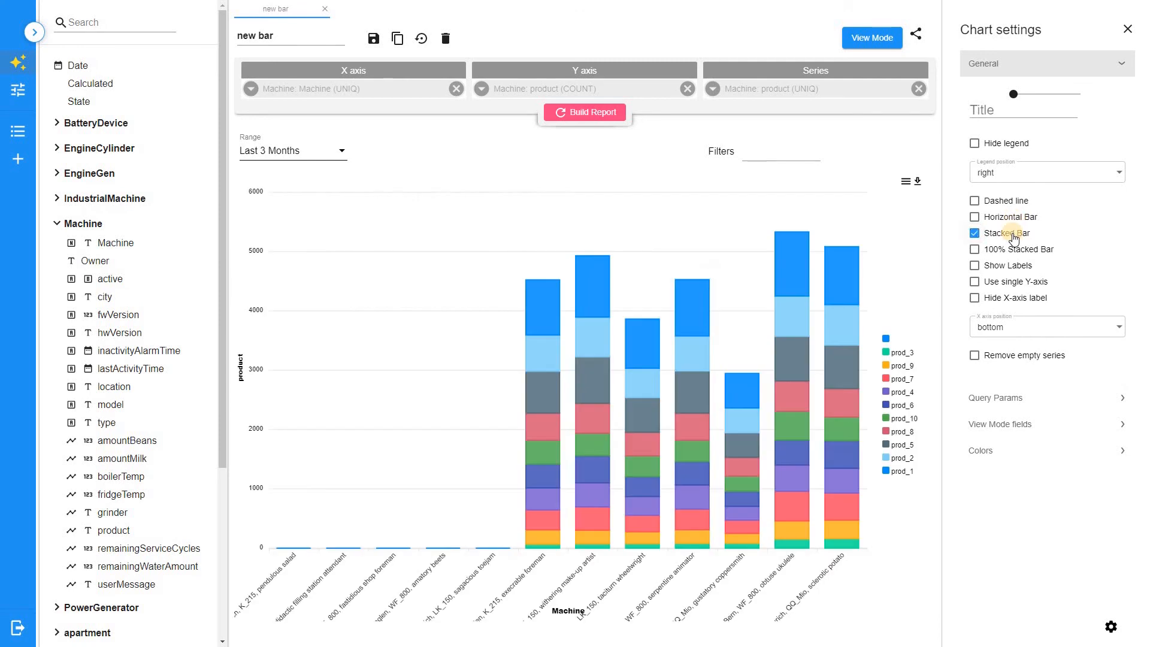
left_click(974, 217)
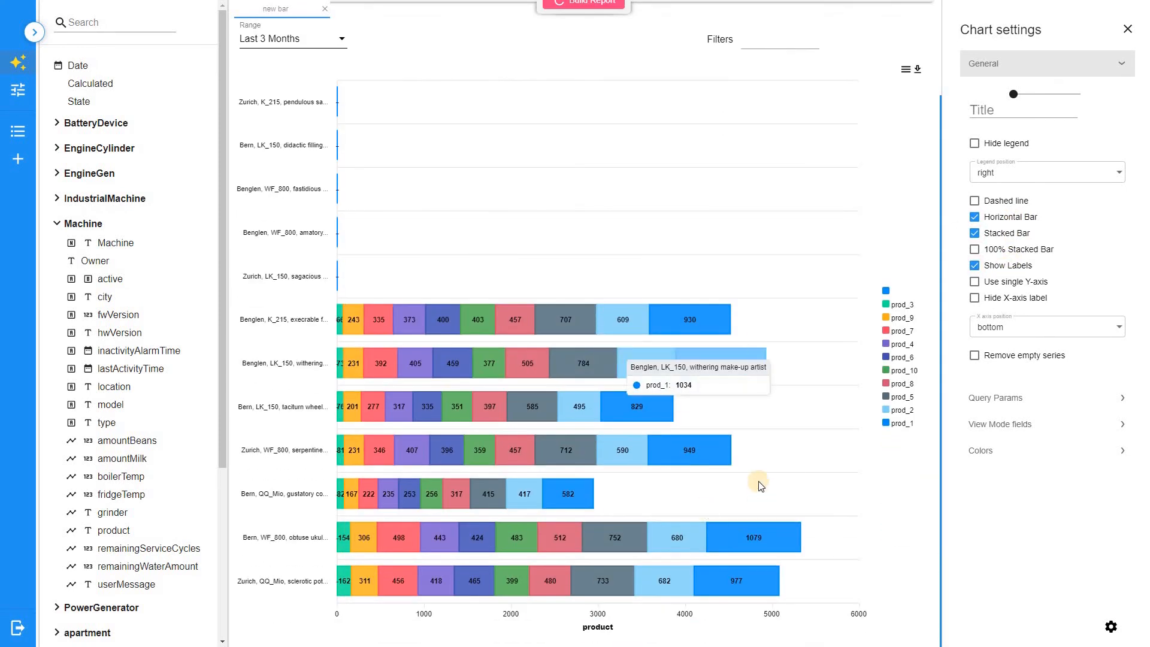
mouse_move(755, 474)
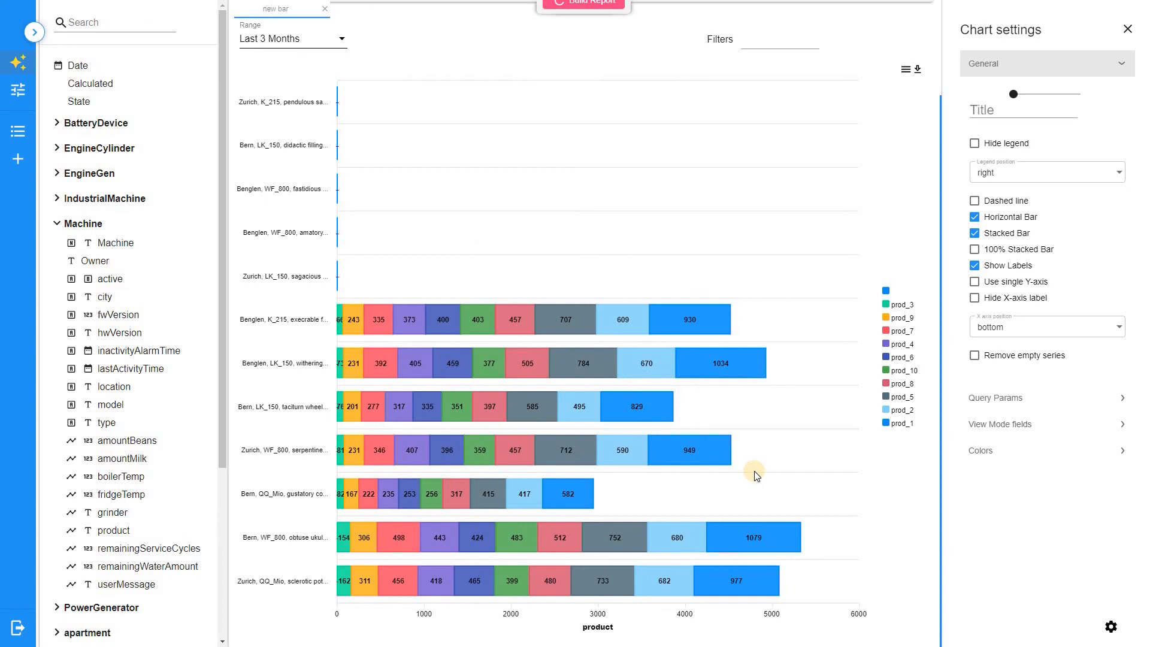